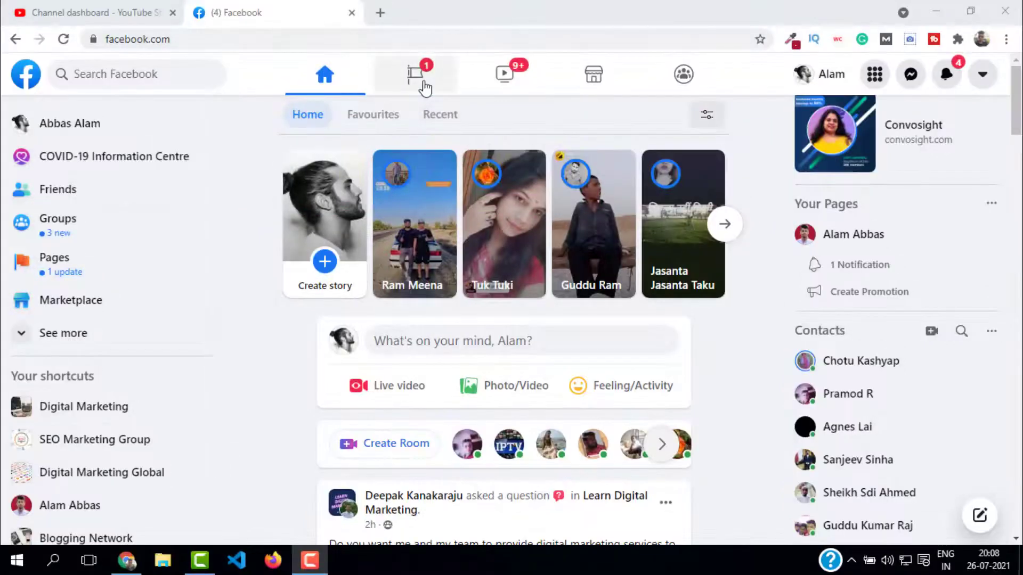
- Open Pages you manage from the flag icon in the top bar
left_click(415, 74)
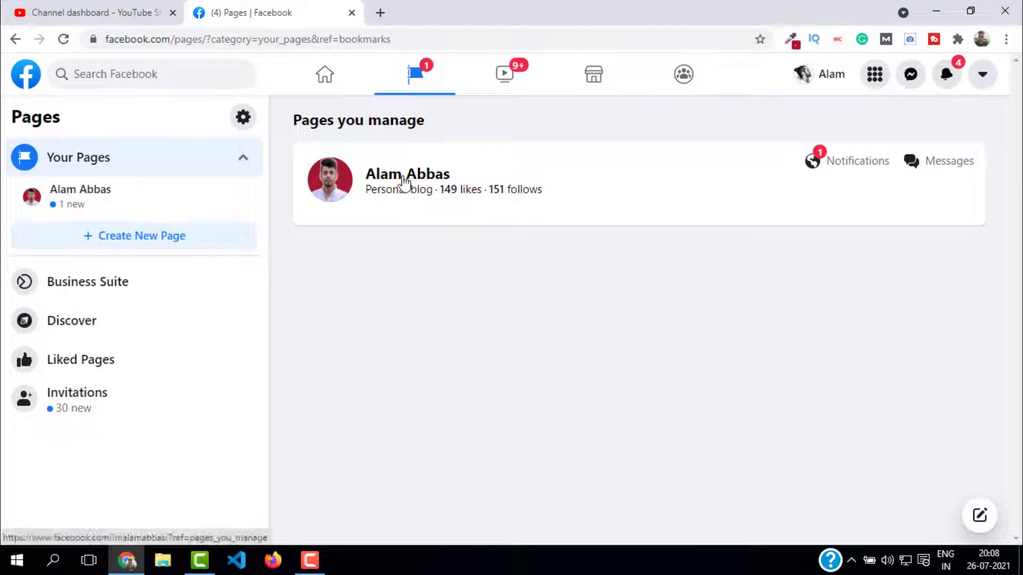
left_click(407, 174)
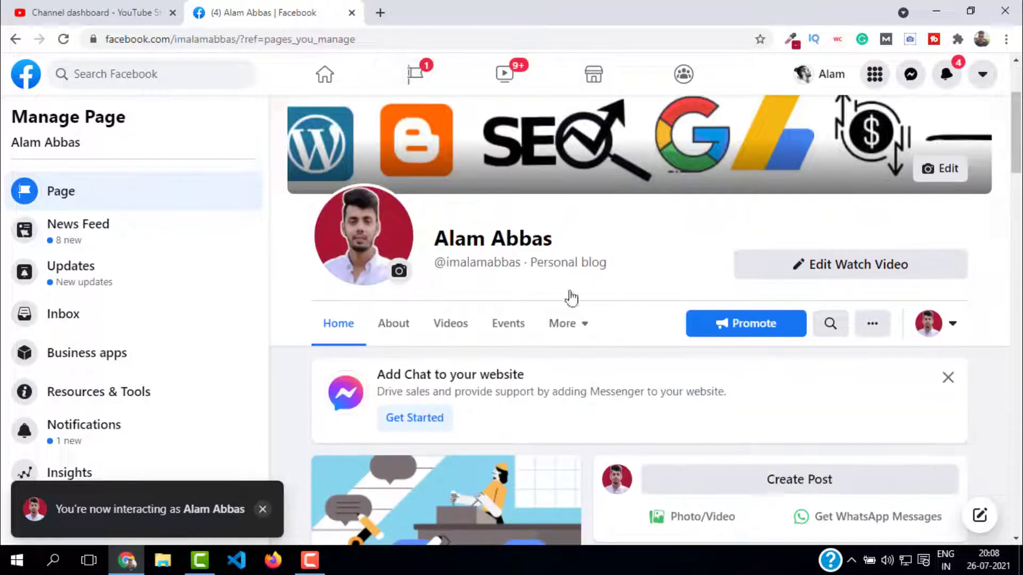
double_click(483, 263)
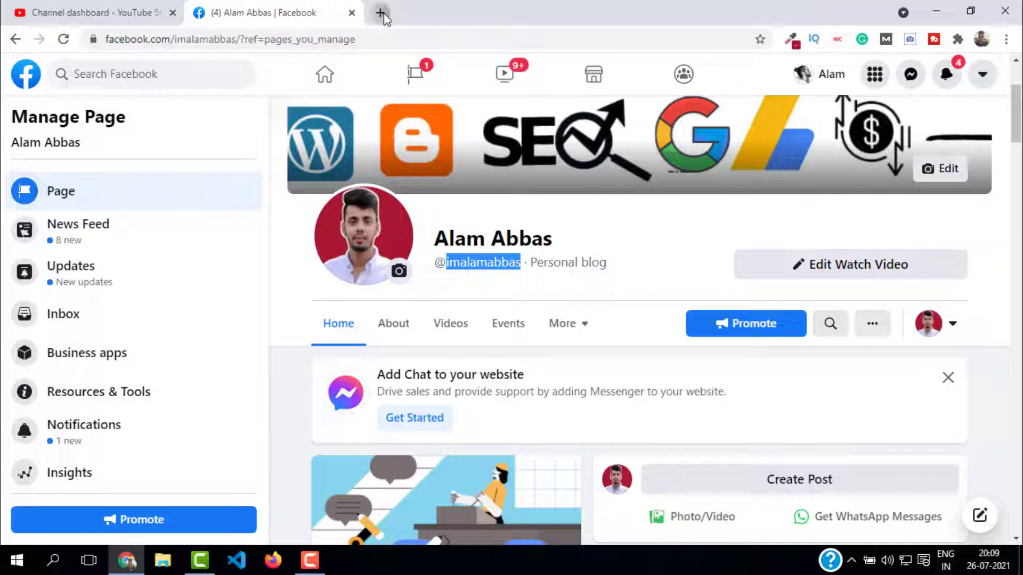
left_click(381, 12)
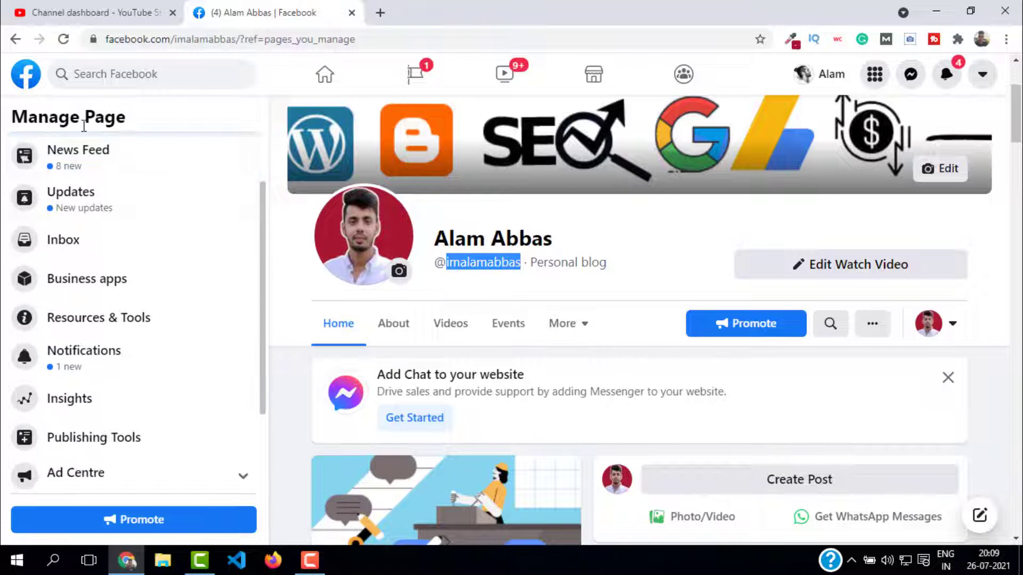
- Scroll the Manage Page sidebar to Edit Page Info and open it
scroll("down", 3)
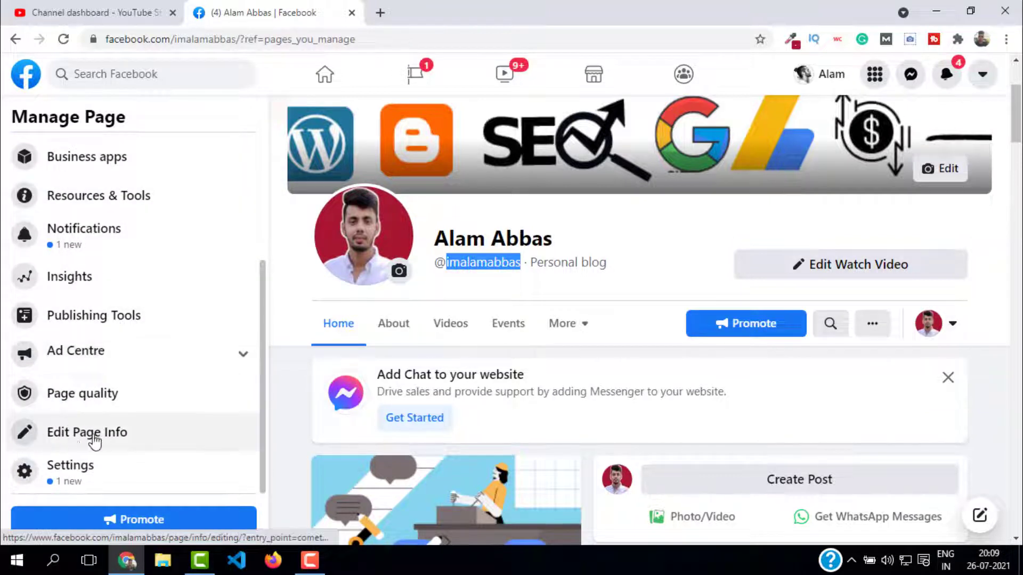
left_click(87, 432)
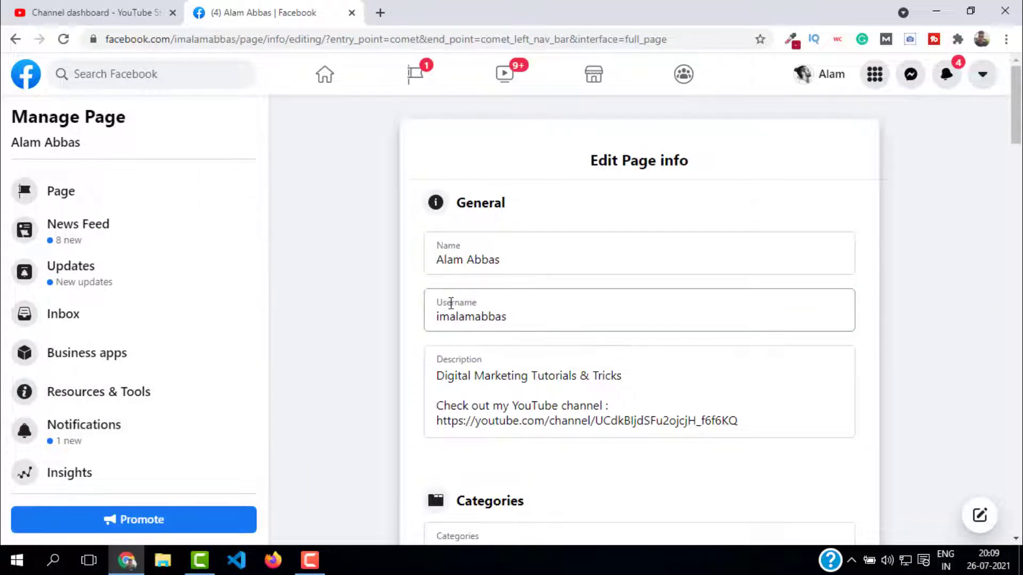
- Edit the Username field, then reload the page at its old address
left_click(639, 316)
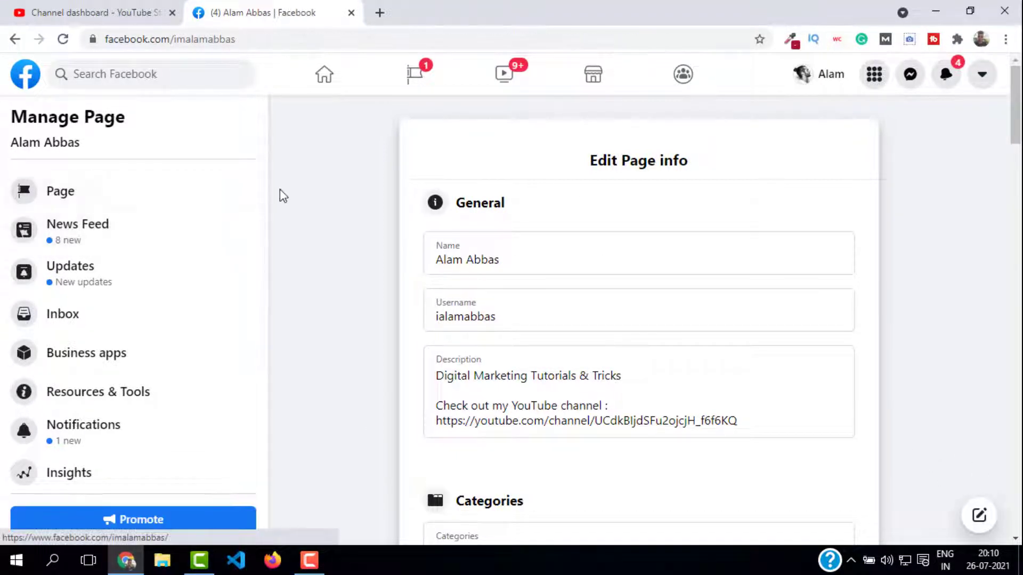
left_click(60, 191)
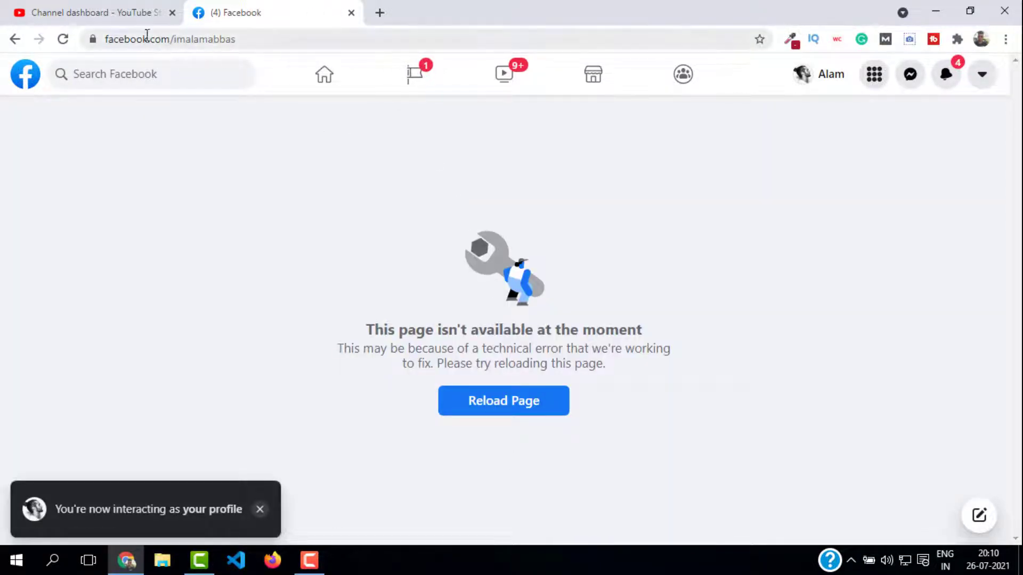
- Browse the YouTube channel's playlists, including Web Hosting, SEO and WordPress Tutorials
left_click(169, 39)
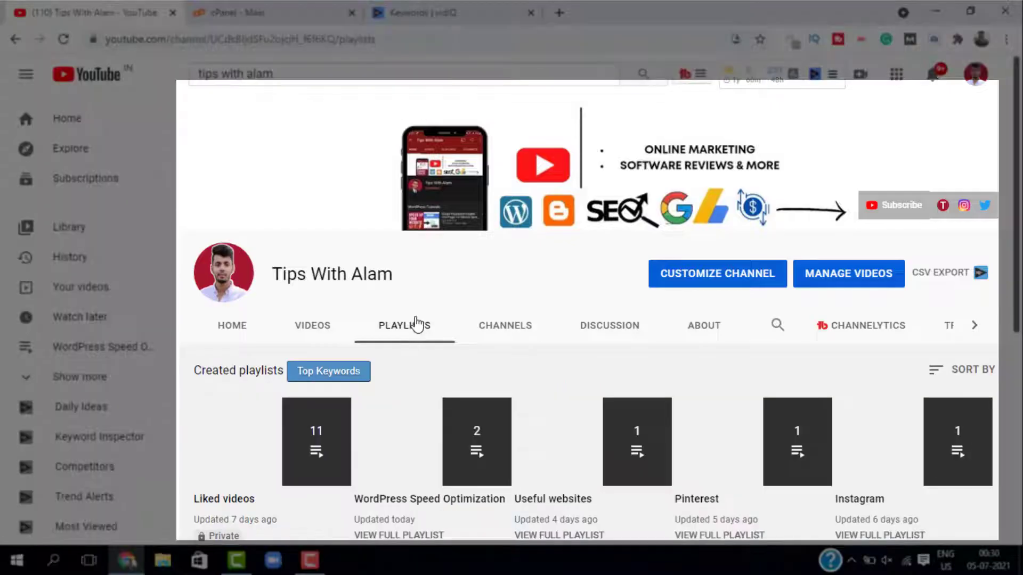
scroll("down", 3)
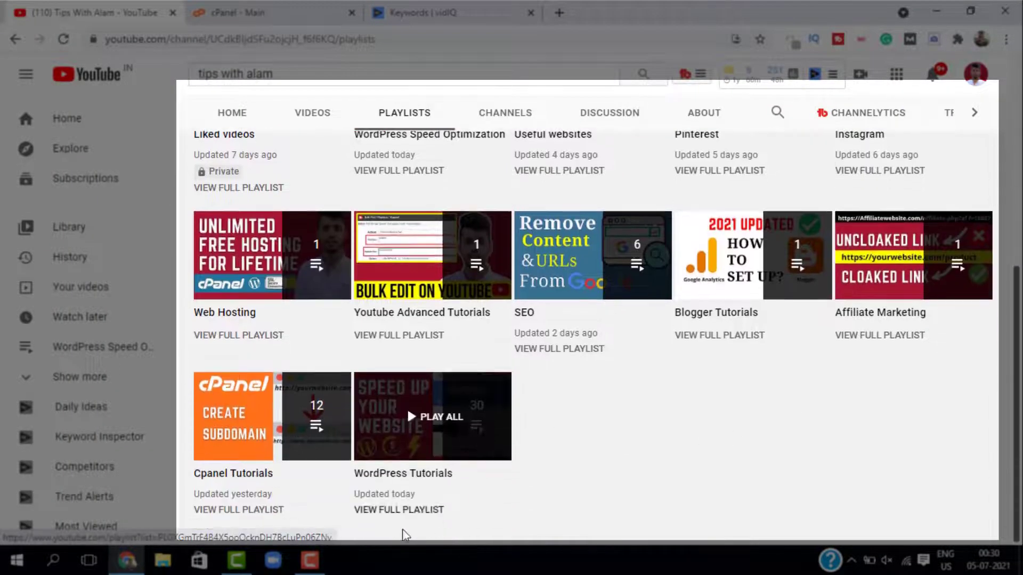